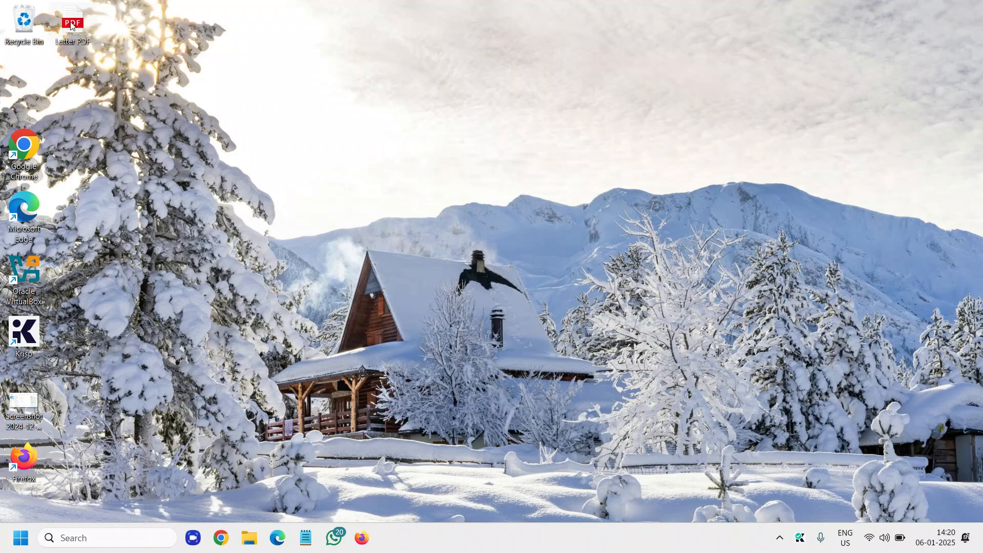
{"action": "mouse_move", "coordinate": [240, 317]}
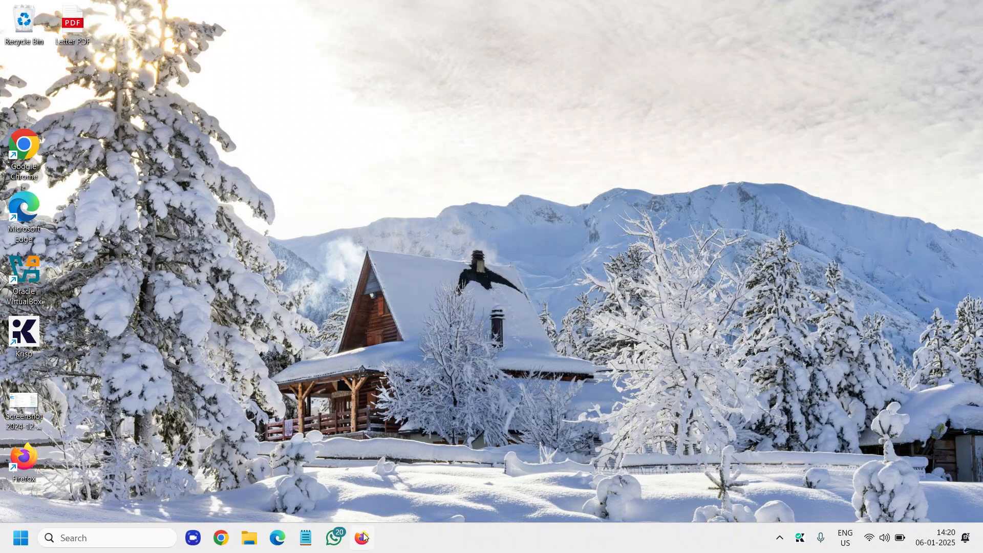
Search Google for 'ilovepdf' via the 'ilove' suggestion to reach the iLovePDF site
{"action": "left_click", "coordinate": [362, 538]}
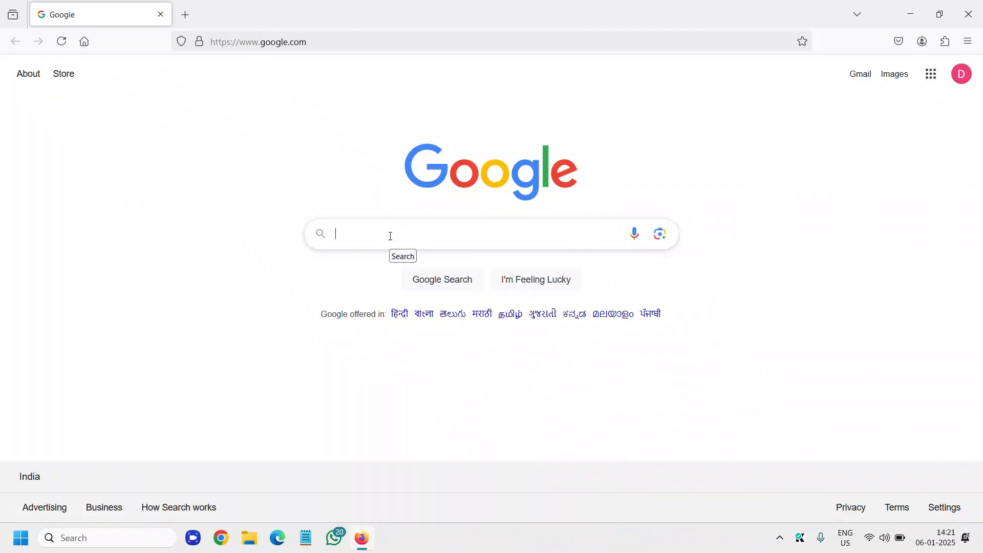
{"action": "type", "text": "ilove"}
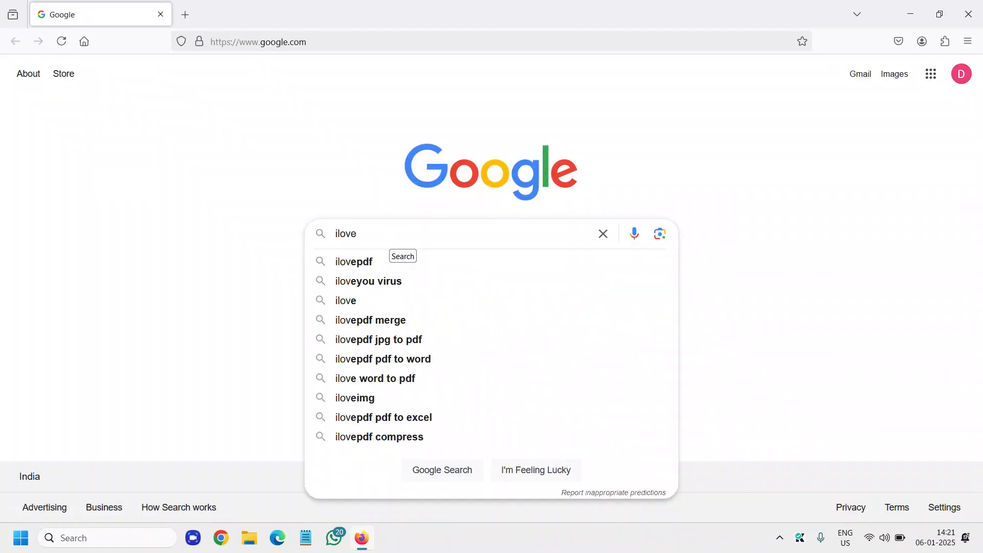
{"action": "left_click", "coordinate": [353, 261]}
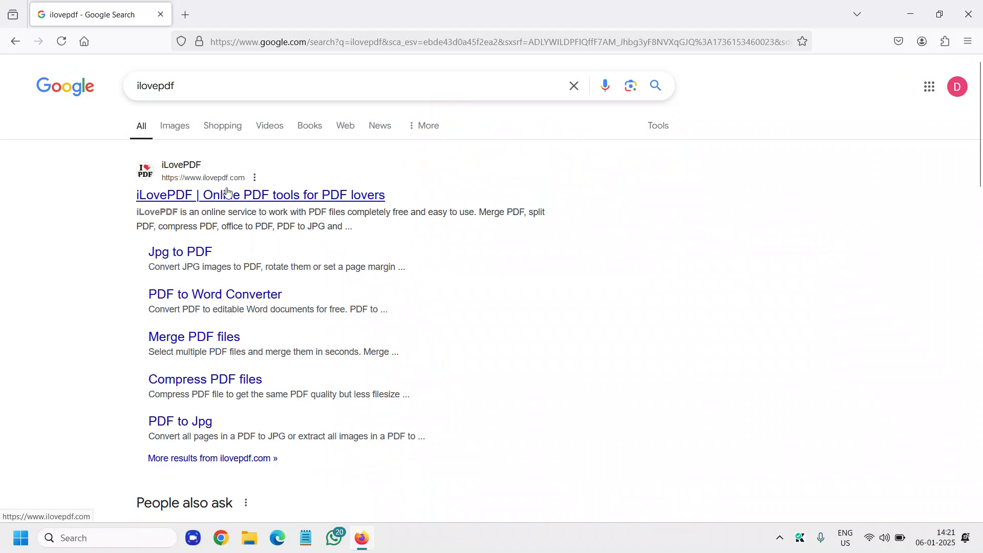
From the iLovePDF result, start PDF to Word and select Letter PDF from the Desktop
{"action": "left_click", "coordinate": [260, 195]}
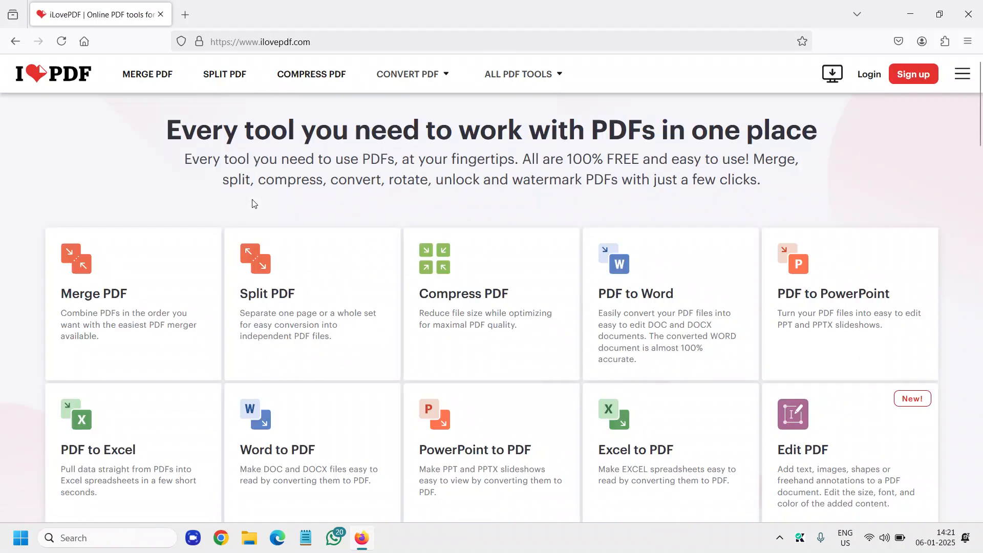
{"action": "mouse_move", "coordinate": [377, 336]}
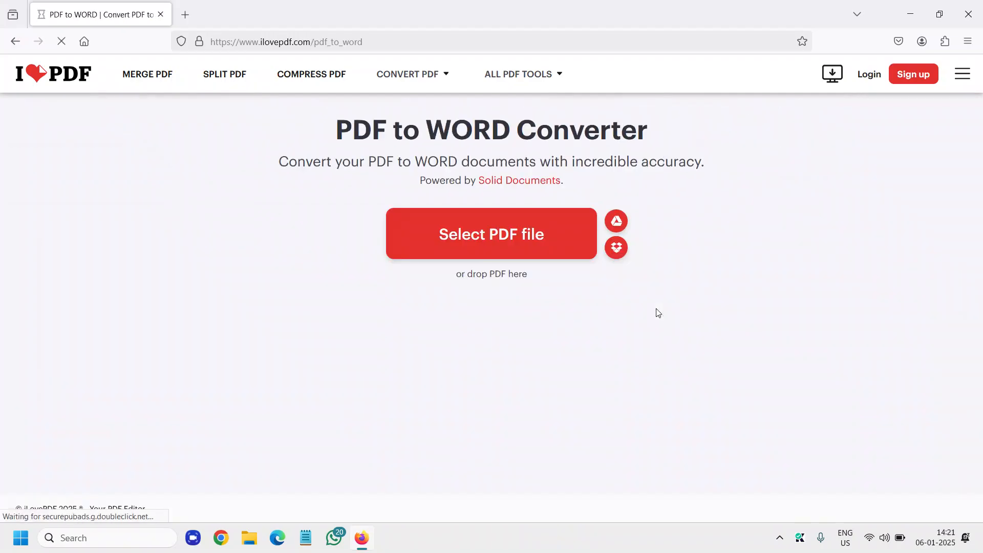
{"action": "left_click", "coordinate": [491, 234]}
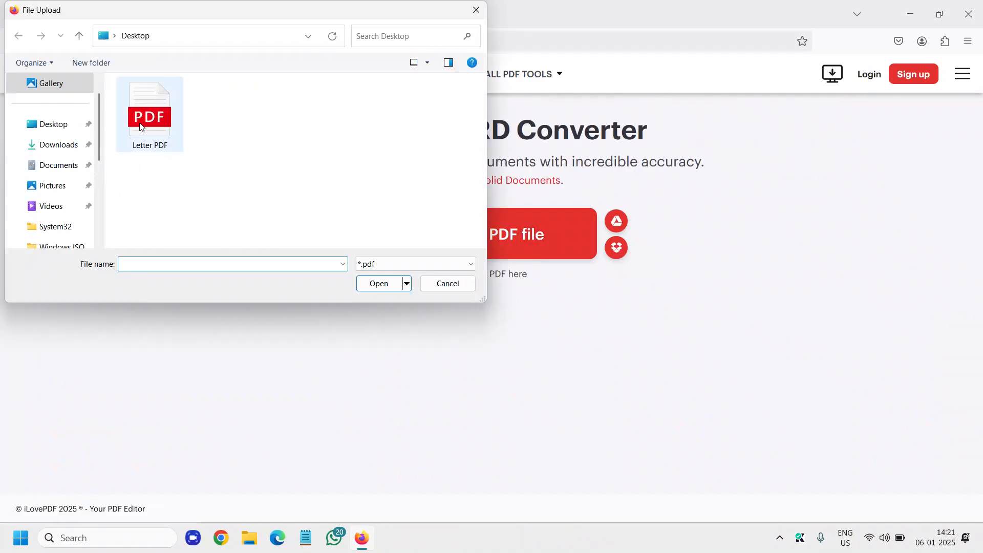
{"action": "left_click", "coordinate": [54, 124]}
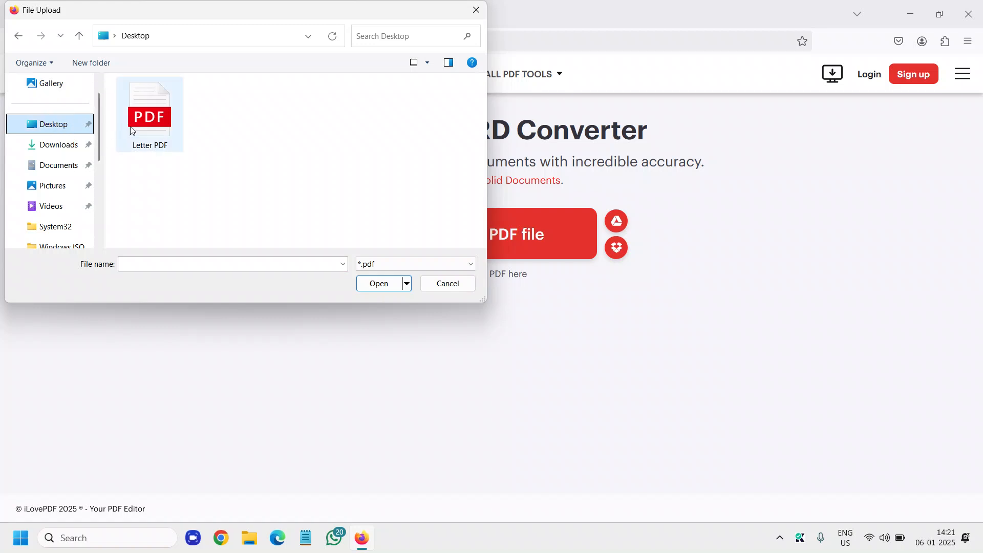
{"action": "left_click", "coordinate": [448, 283]}
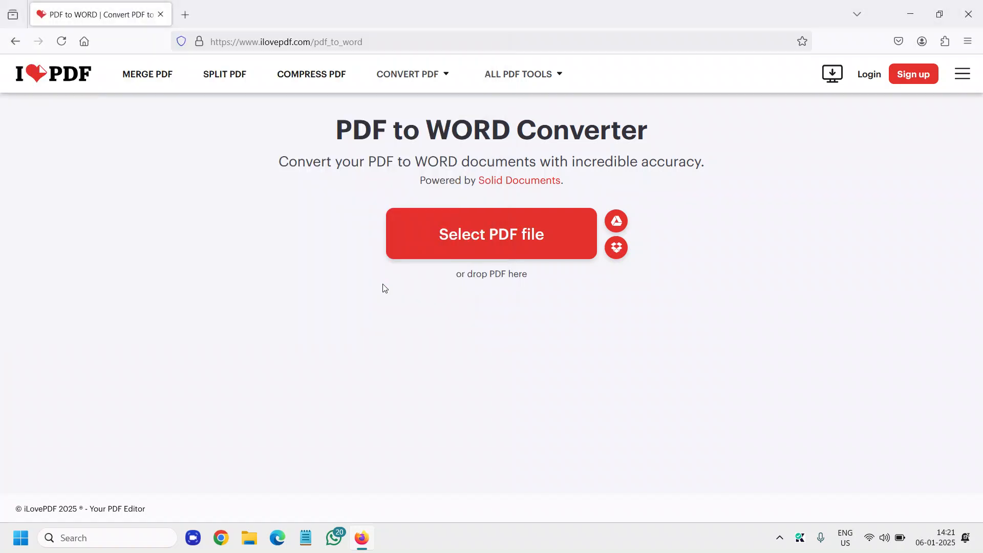
Convert the uploaded Letter PDF to Word, download it and open it in Microsoft Word
{"action": "left_click", "coordinate": [491, 233]}
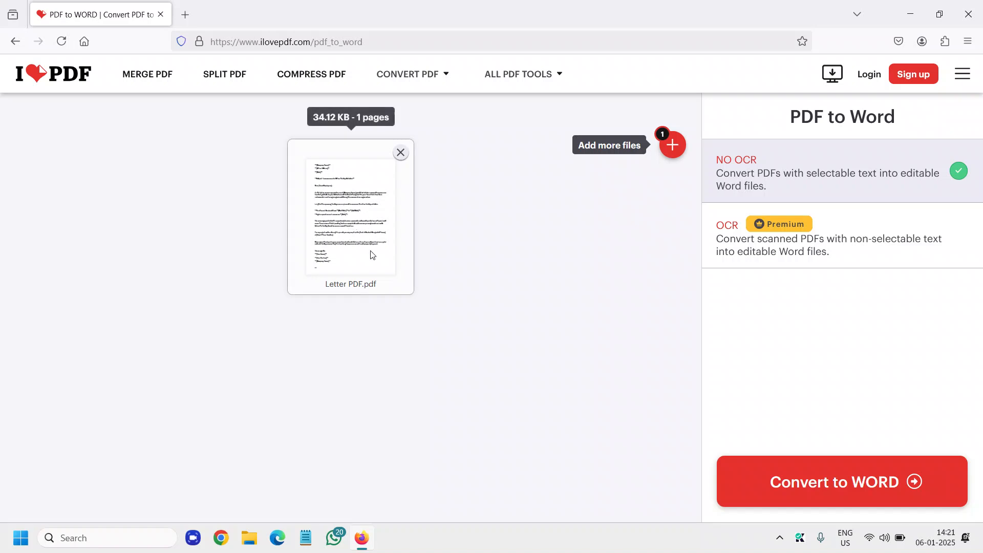
{"action": "mouse_move", "coordinate": [825, 481]}
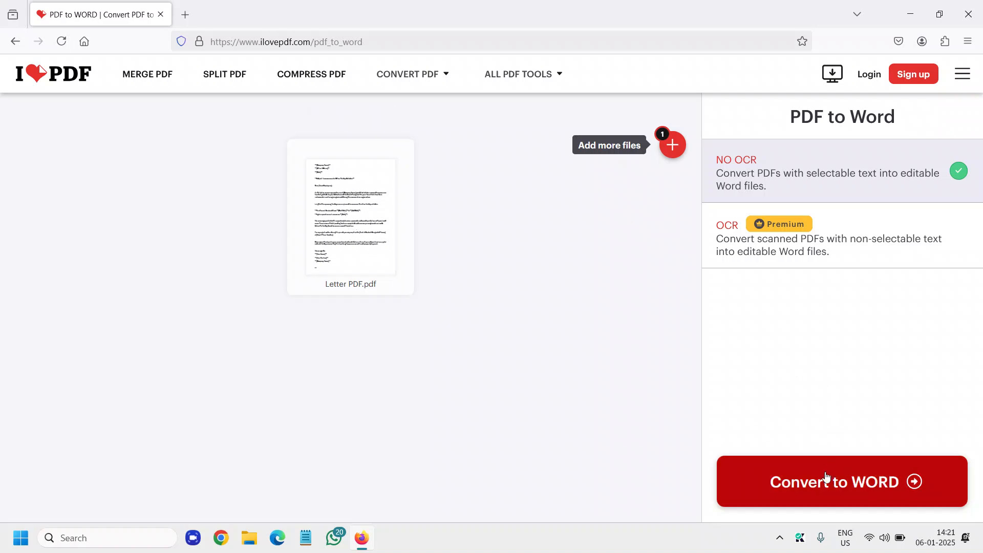
{"action": "left_click", "coordinate": [842, 482]}
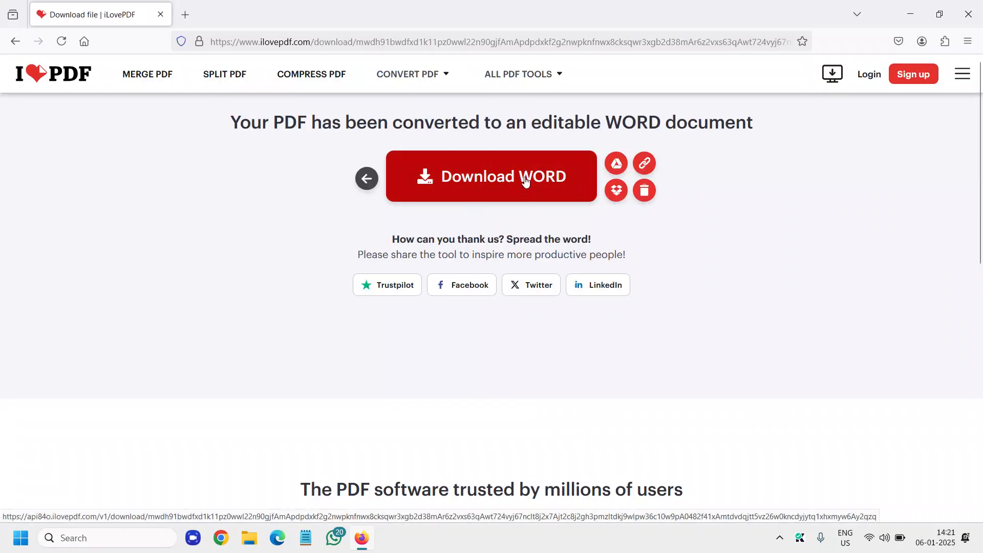
{"action": "left_click", "coordinate": [491, 176]}
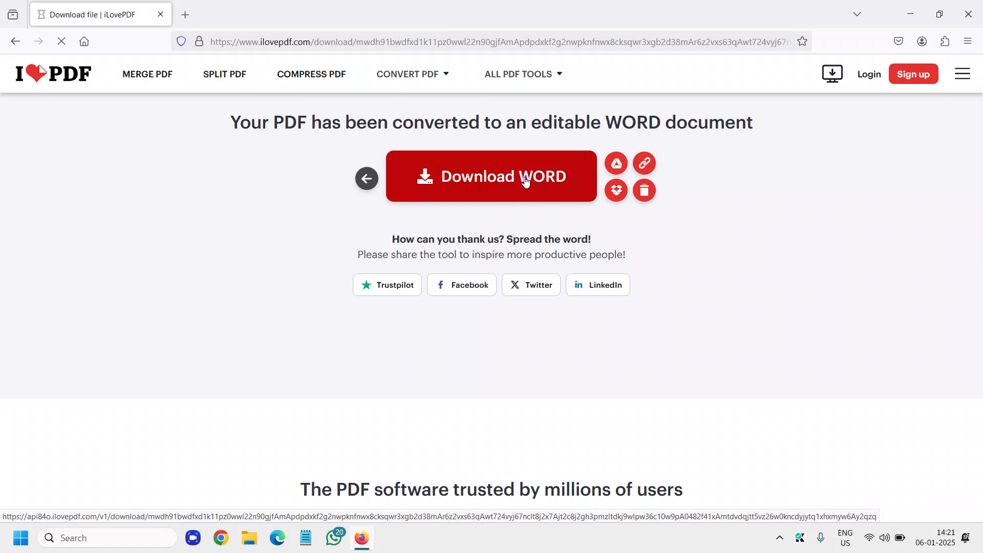
{"action": "left_click", "coordinate": [490, 176]}
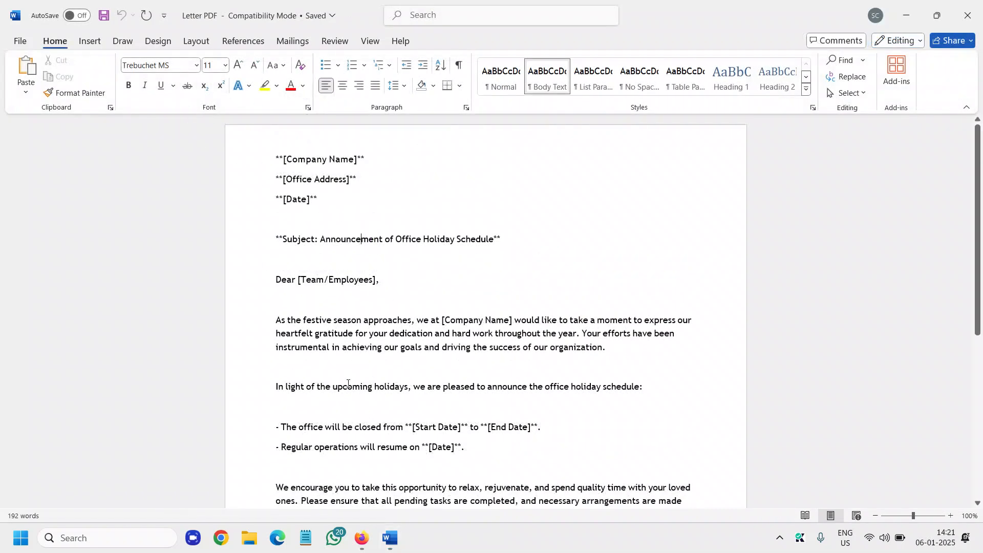
Compare the converted letter with the original Letter PDF, then go to Word's File menu
{"action": "scroll", "scroll_direction": "down", "scroll_amount": 3}
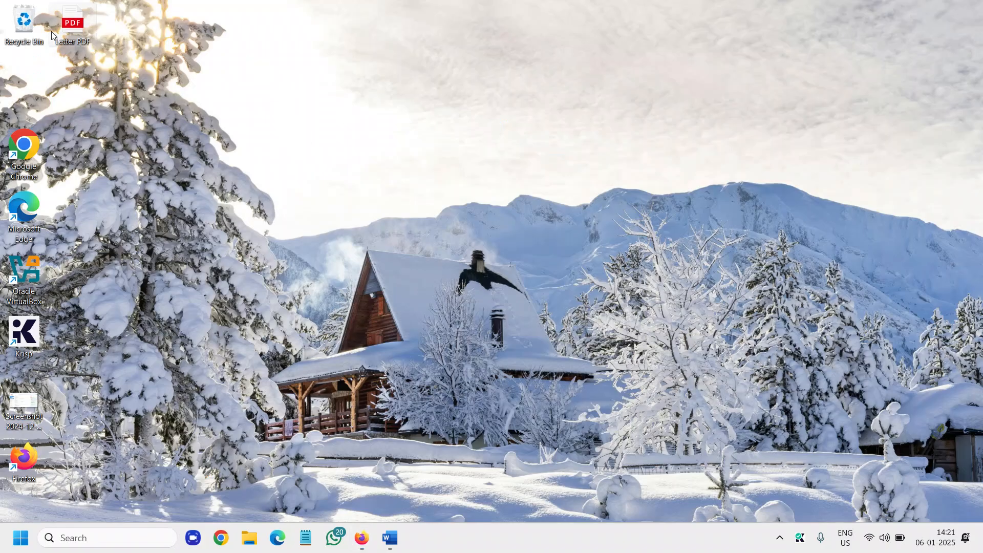
{"action": "double_click", "coordinate": [71, 21]}
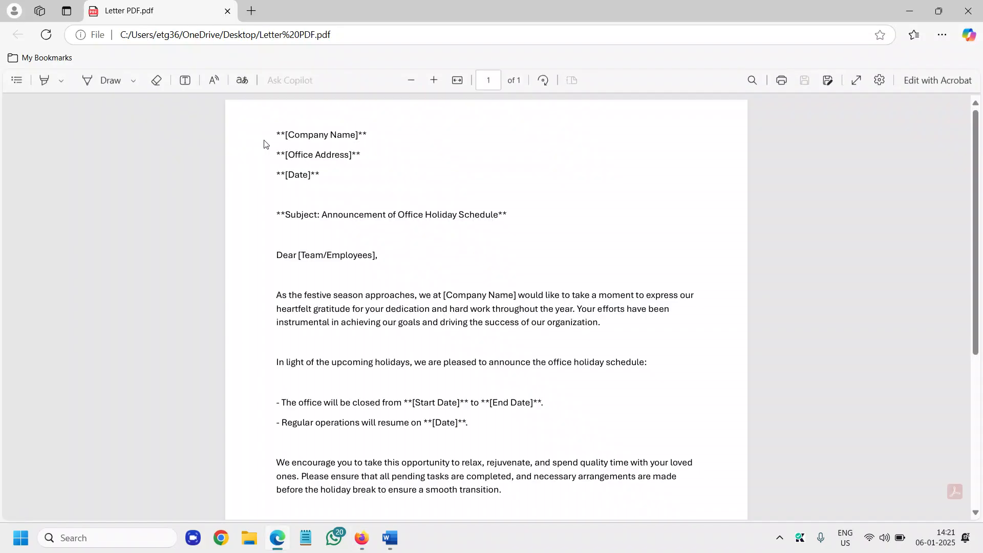
{"action": "scroll", "scroll_direction": "down", "scroll_amount": 3}
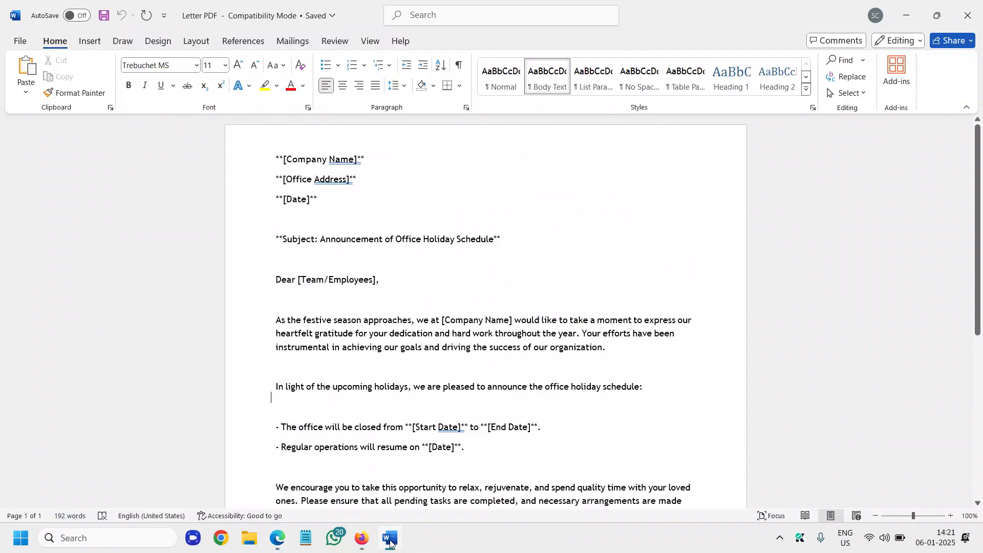
{"action": "left_click", "coordinate": [271, 250]}
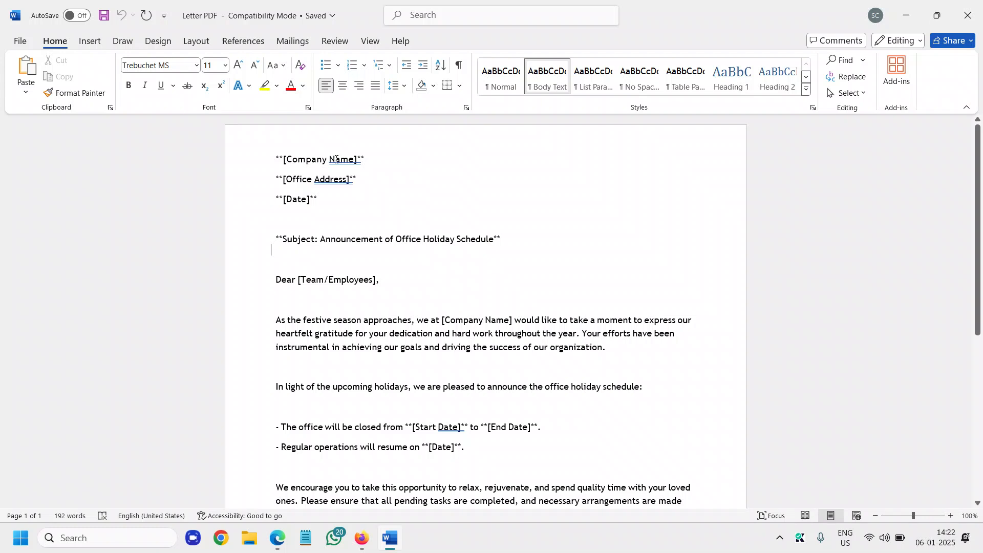
{"action": "double_click", "coordinate": [319, 159]}
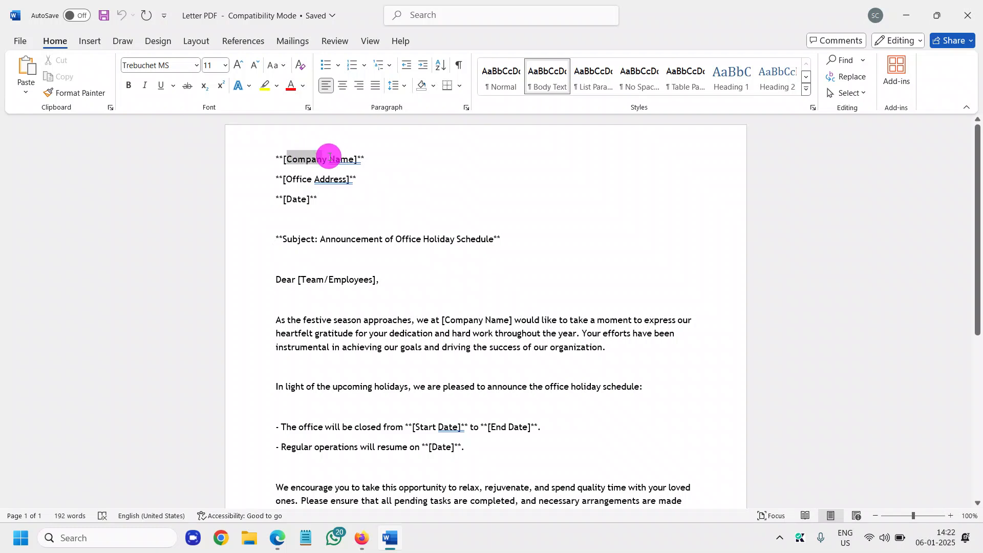
{"action": "left_click", "coordinate": [19, 41]}
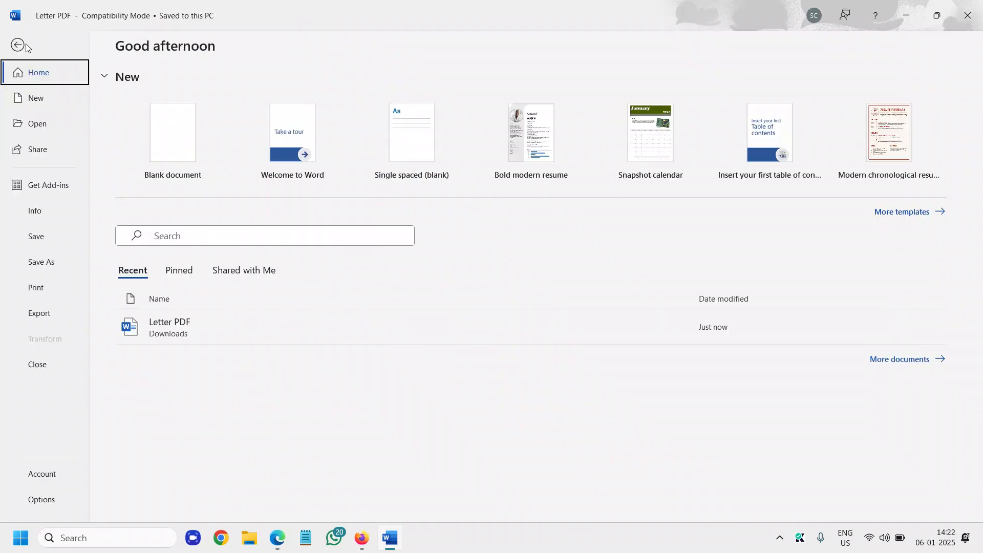
Print the letter with Microsoft Print to PDF as 'PDF1' saved on the Desktop
{"action": "left_click", "coordinate": [36, 287]}
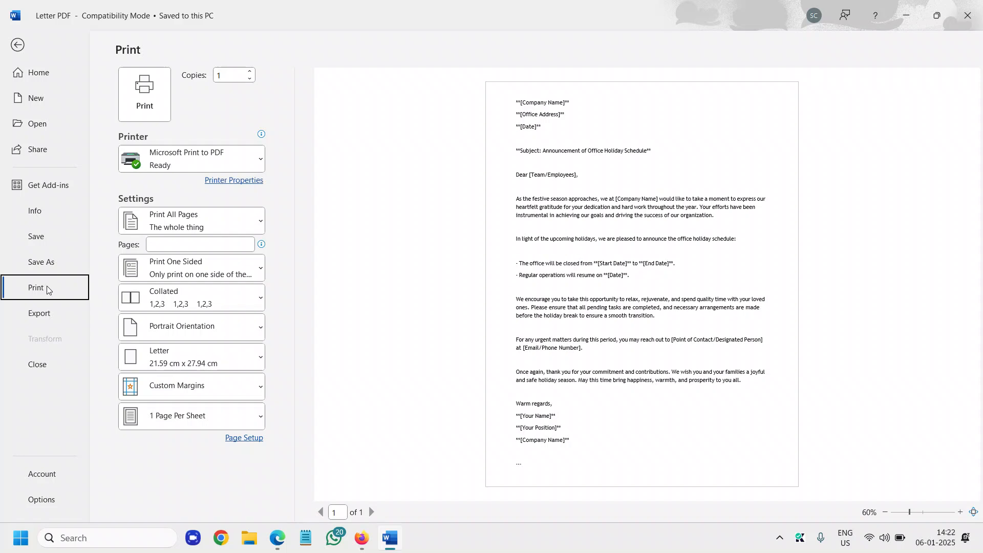
{"action": "mouse_move", "coordinate": [197, 158]}
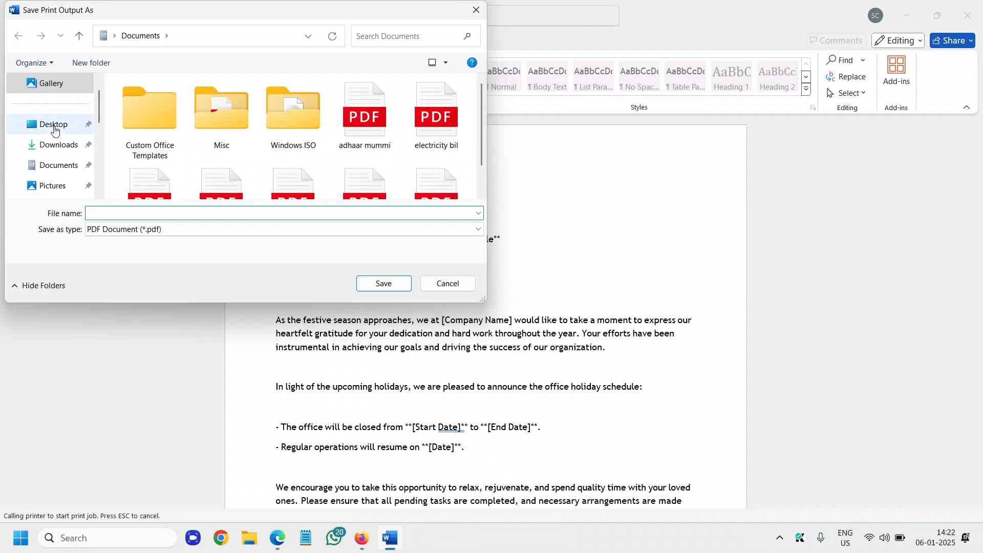
{"action": "left_click", "coordinate": [53, 124]}
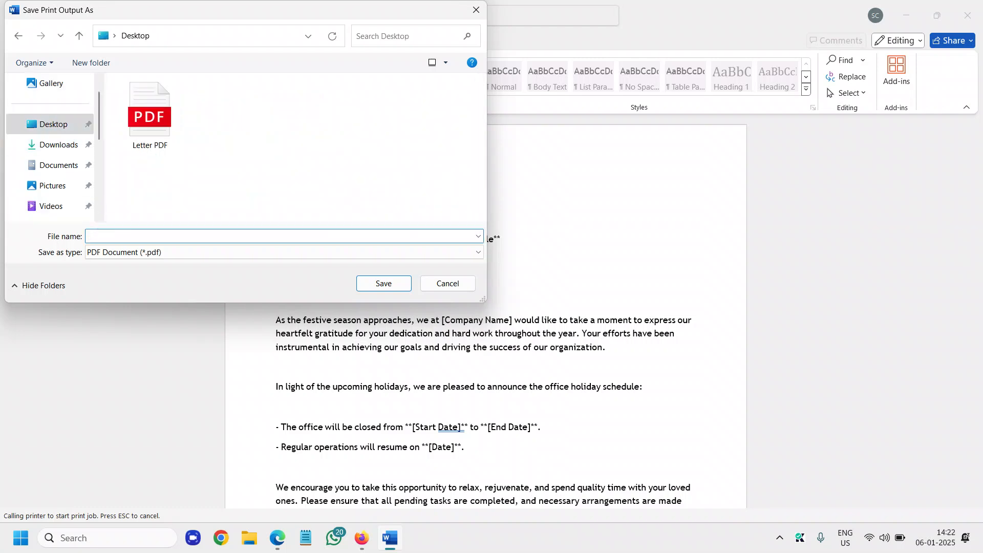
{"action": "type", "text": "PDF1"}
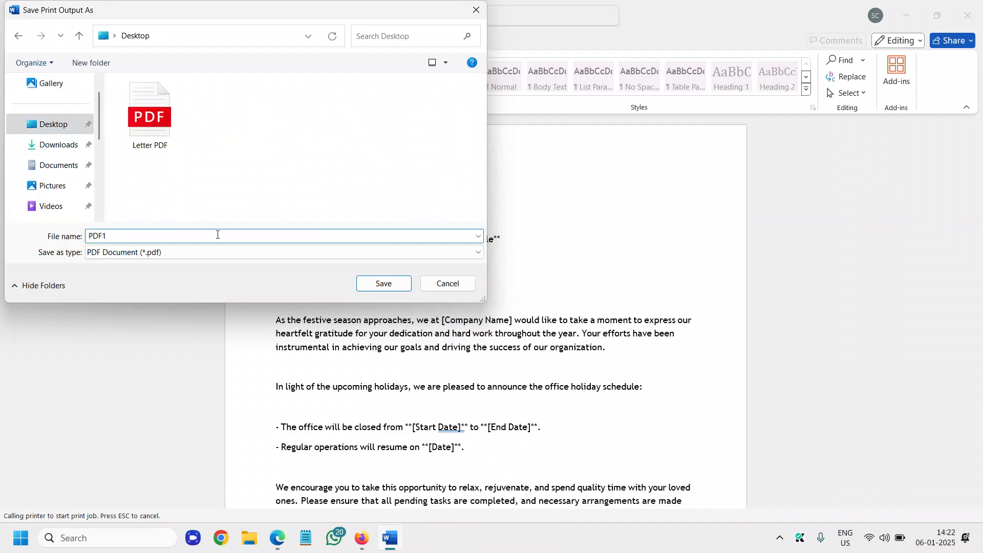
{"action": "left_click", "coordinate": [382, 284]}
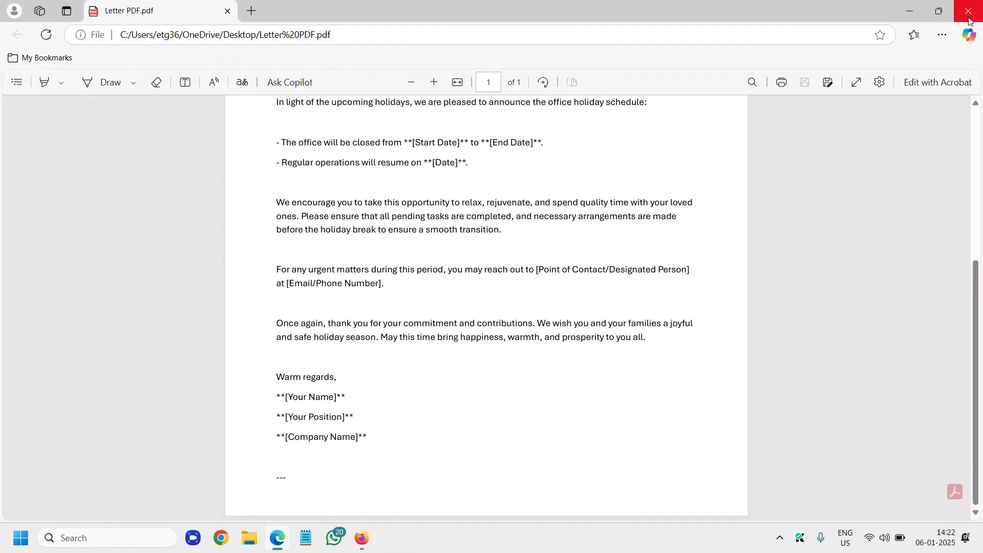
Close Edge and drag the PDF1 icon beside Letter PDF and back to its first-column spot
{"action": "left_click", "coordinate": [969, 11]}
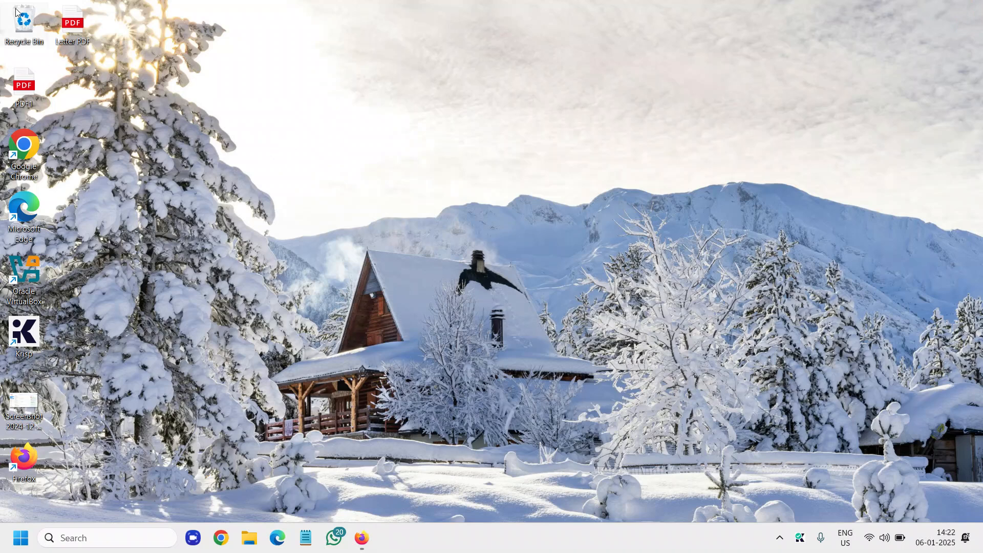
{"action": "left_click_drag", "start_coordinate": [24, 88], "coordinate": [121, 23]}
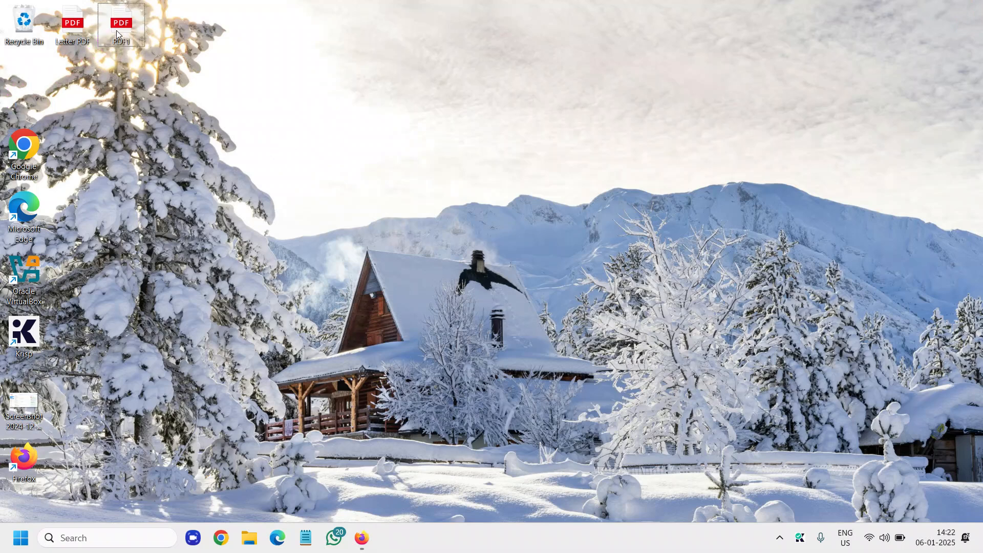
{"action": "left_click_drag", "start_coordinate": [120, 24], "coordinate": [24, 86]}
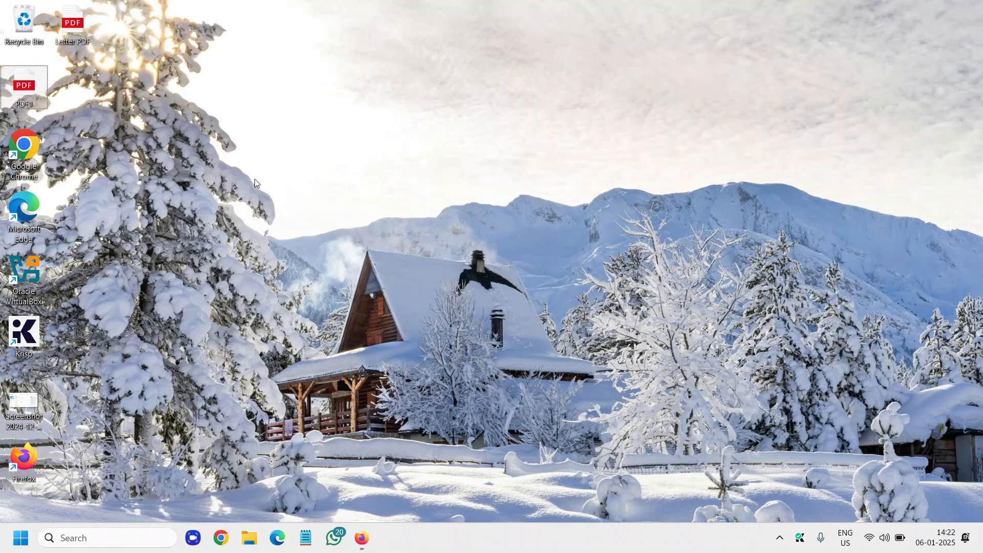
{"action": "mouse_move", "coordinate": [313, 187]}
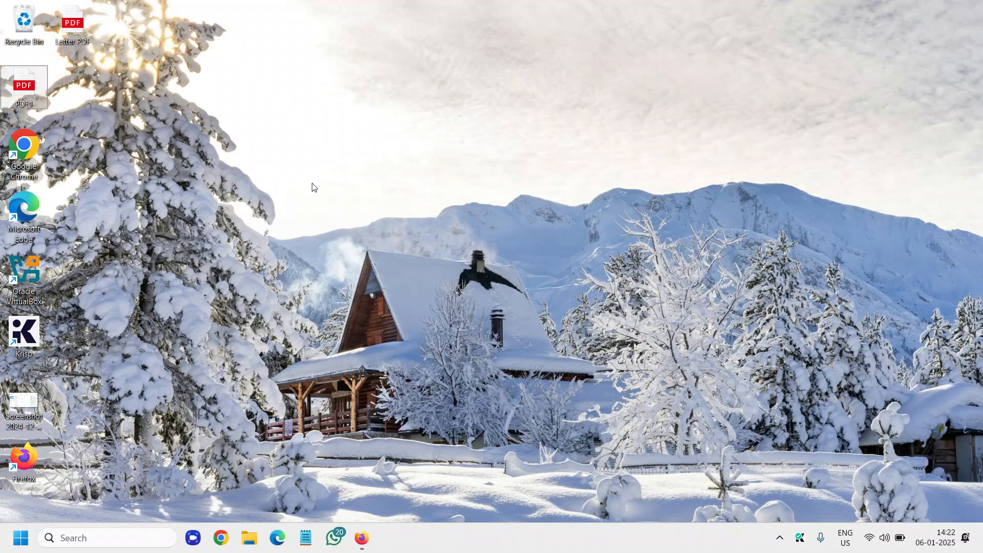
{"action": "mouse_move", "coordinate": [469, 75]}
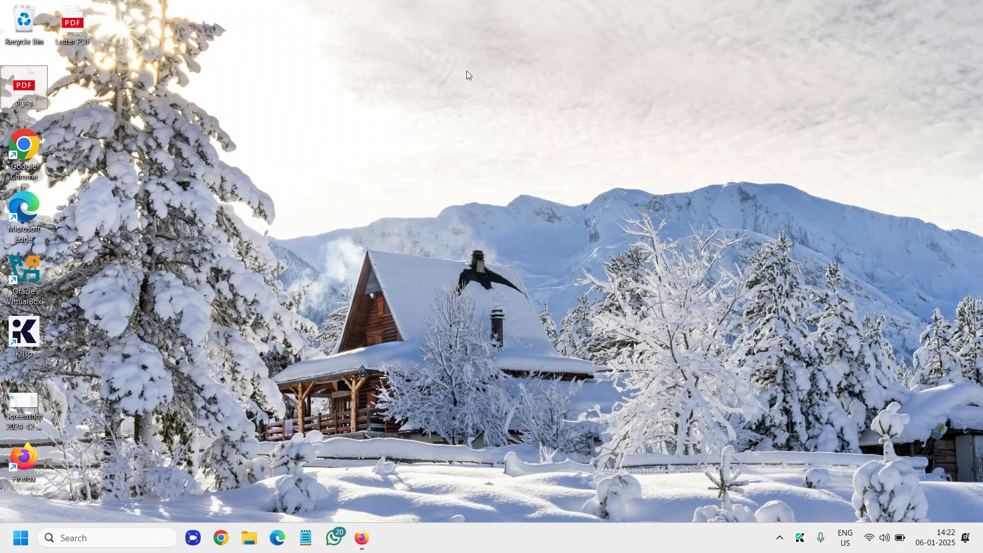
{"action": "mouse_move", "coordinate": [452, 57]}
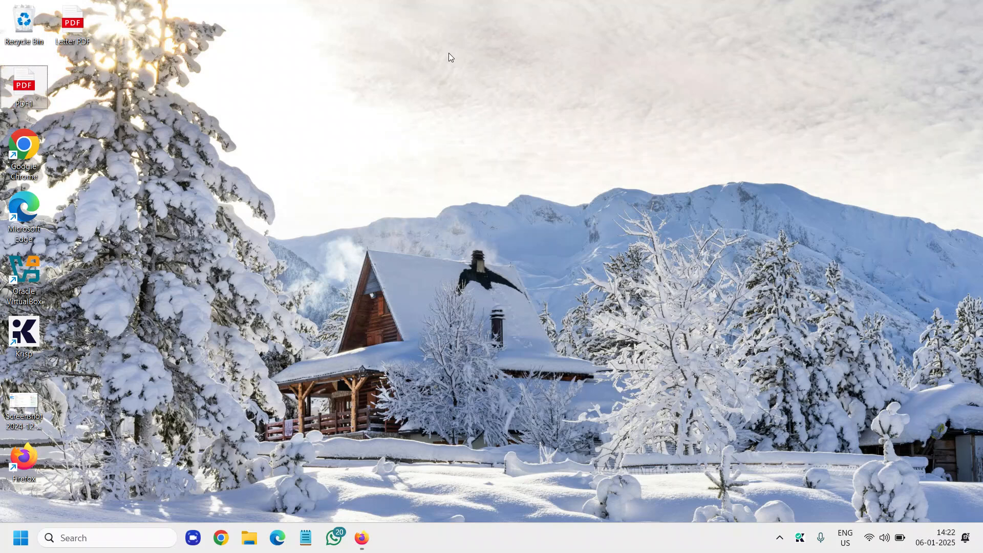